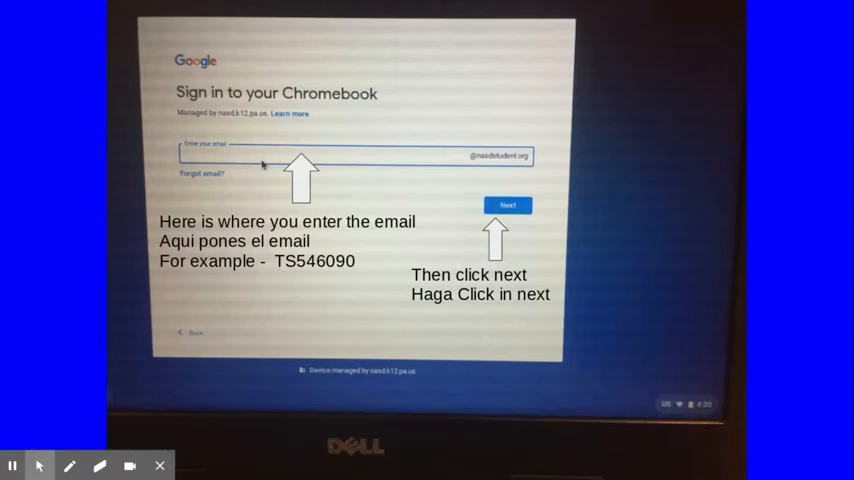
type("TS546090")
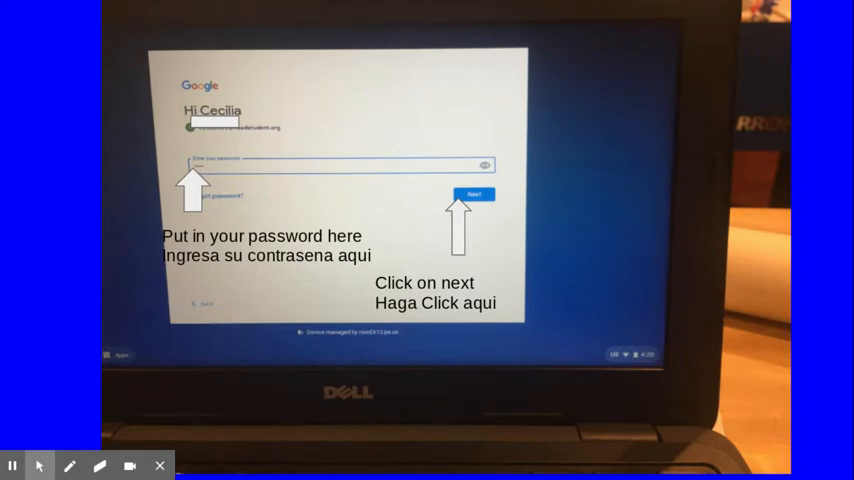
left_click(474, 194)
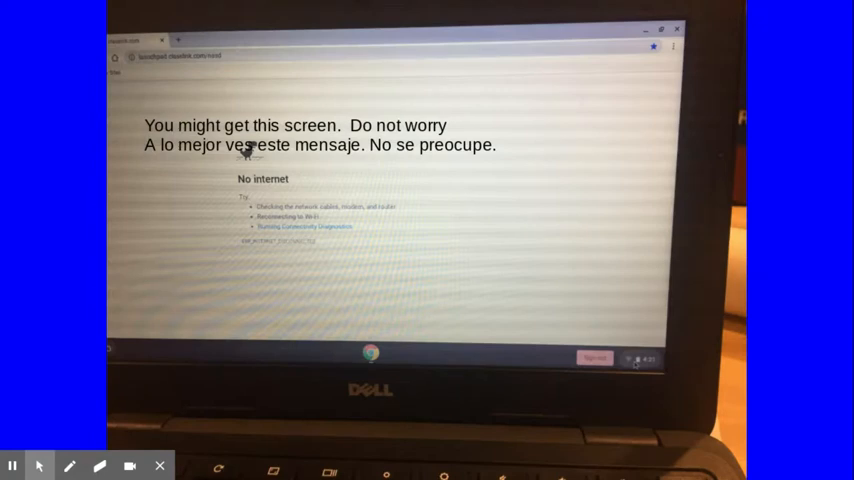
Step: Dismiss the 'No internet' page and continue toward ClassLink sign-in
left_click(636, 360)
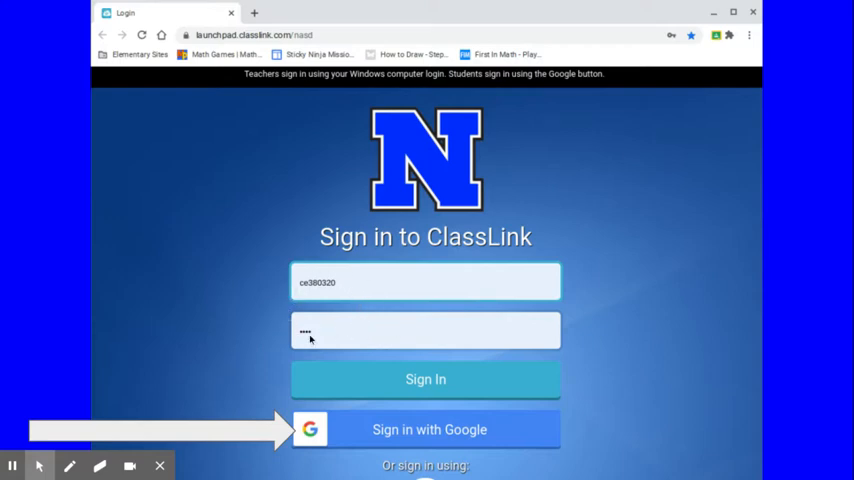
mouse_move(324, 330)
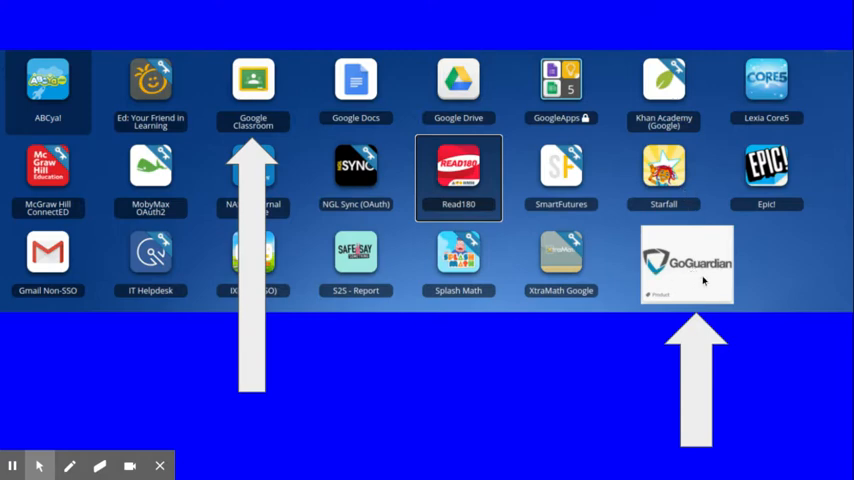
mouse_move(708, 280)
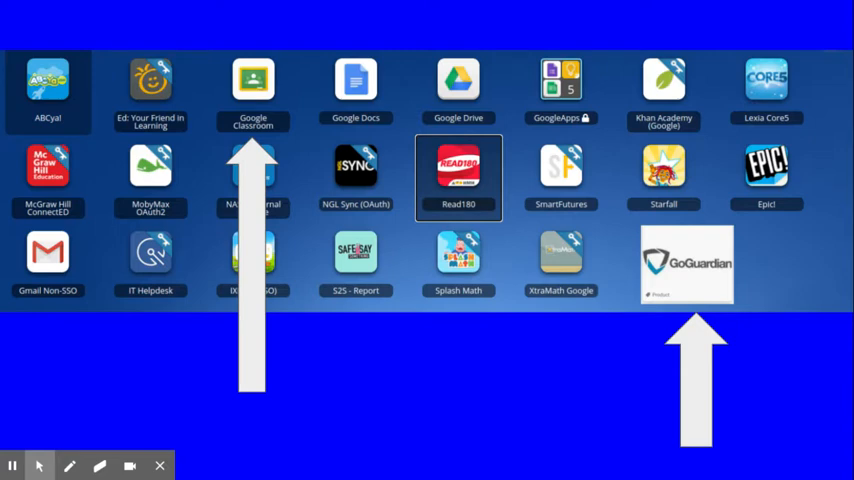
mouse_move(690, 278)
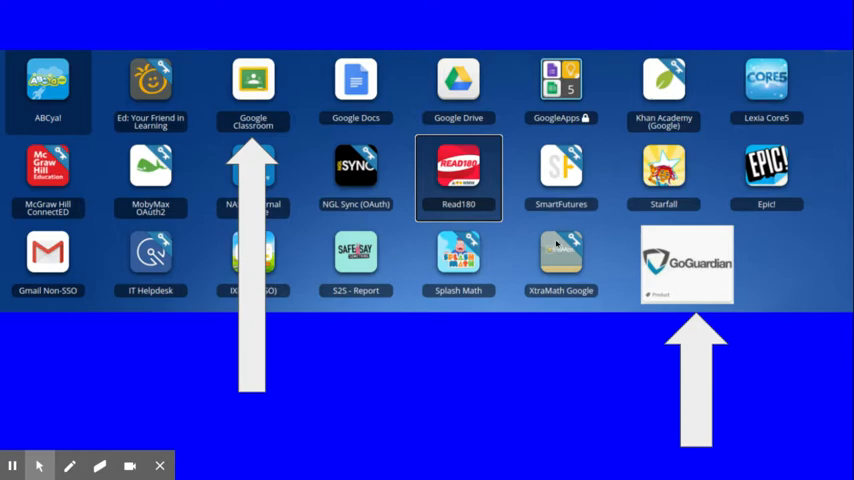
mouse_move(264, 140)
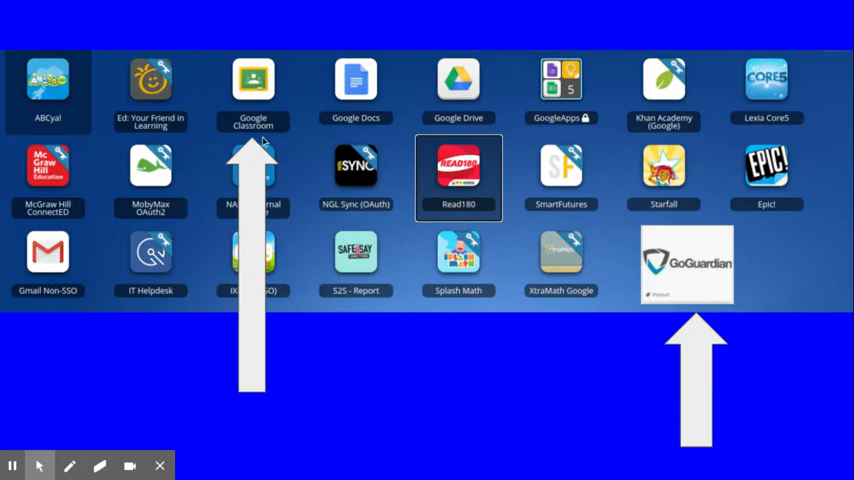
mouse_move(248, 166)
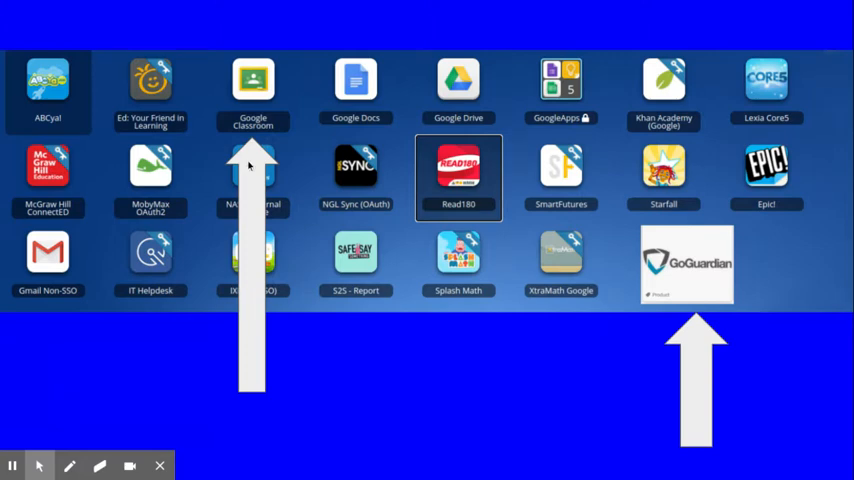